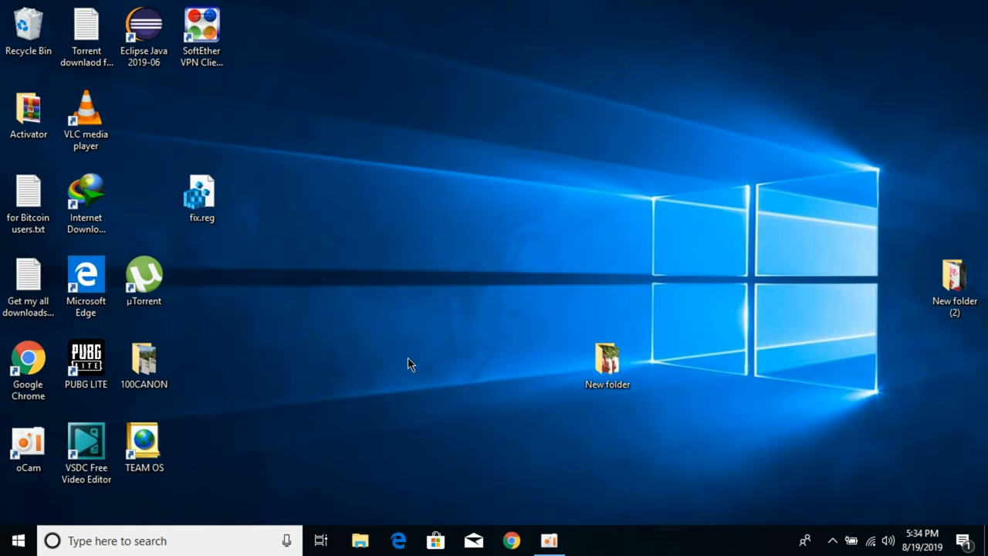
mouse_move(828, 515)
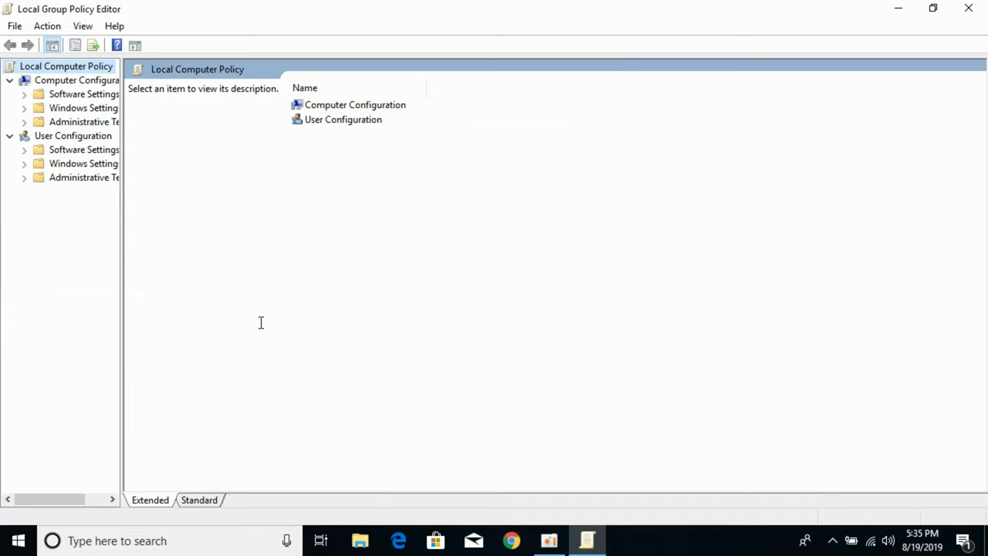
- Expand Administrative Templates under Computer Configuration and scroll down to Windows Defender Antivirus
click(24, 121)
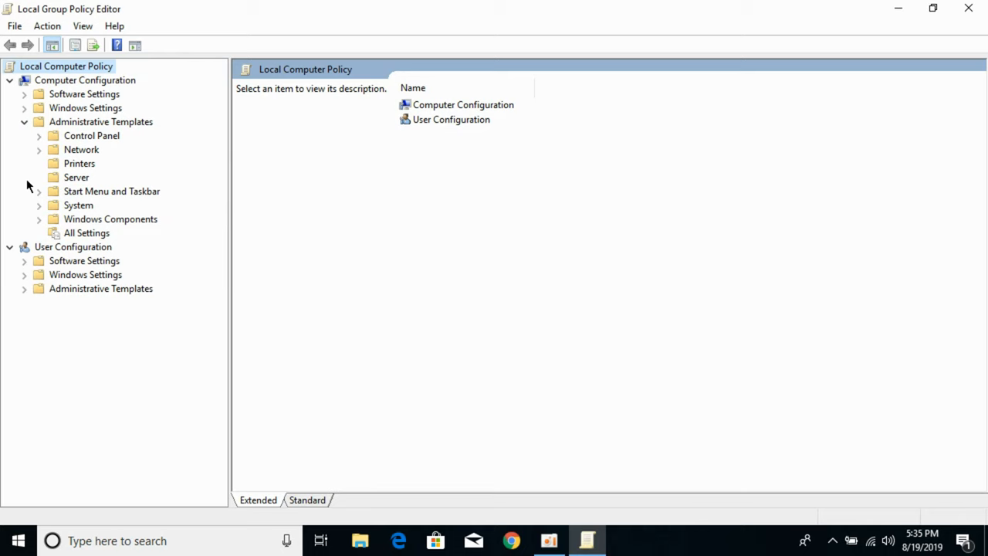
scroll(down, 3)
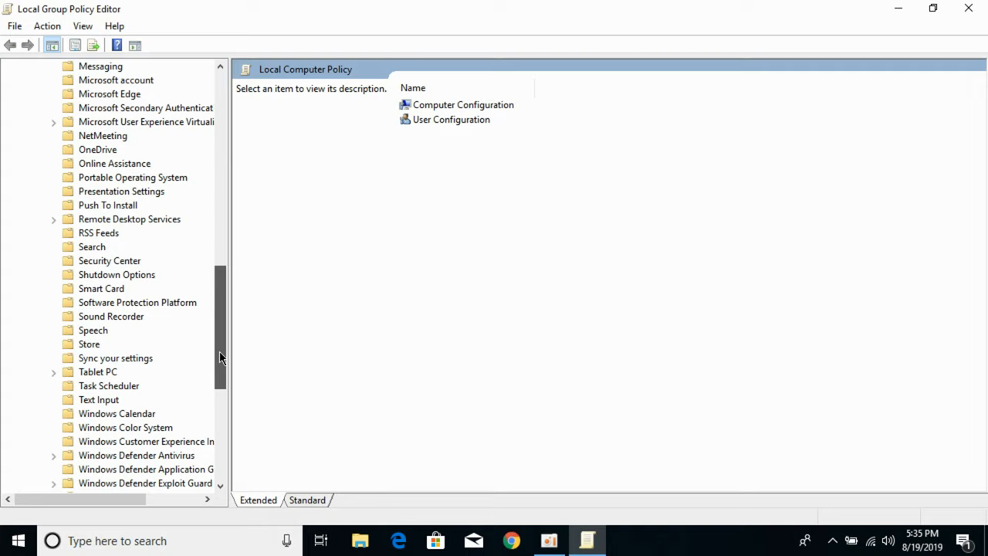
scroll(down, 3)
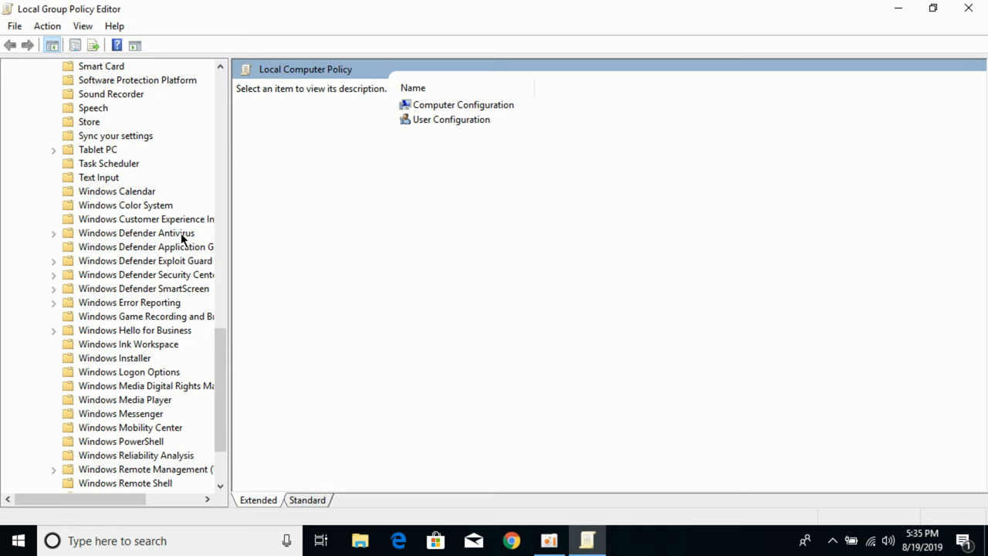
- Select the Windows Defender Antivirus folder and open the 'Turn off Windows Defender Antivirus' policy
click(136, 232)
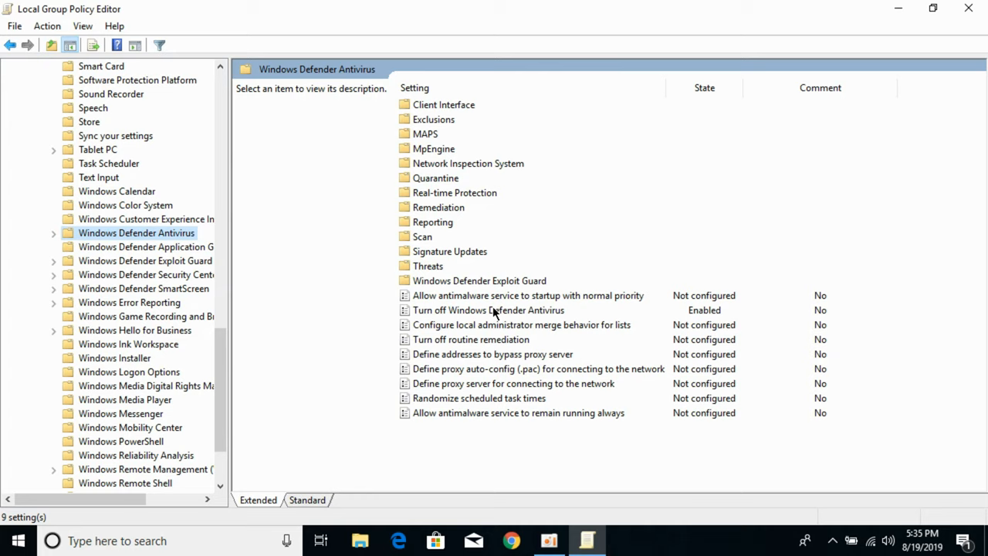
double_click(487, 310)
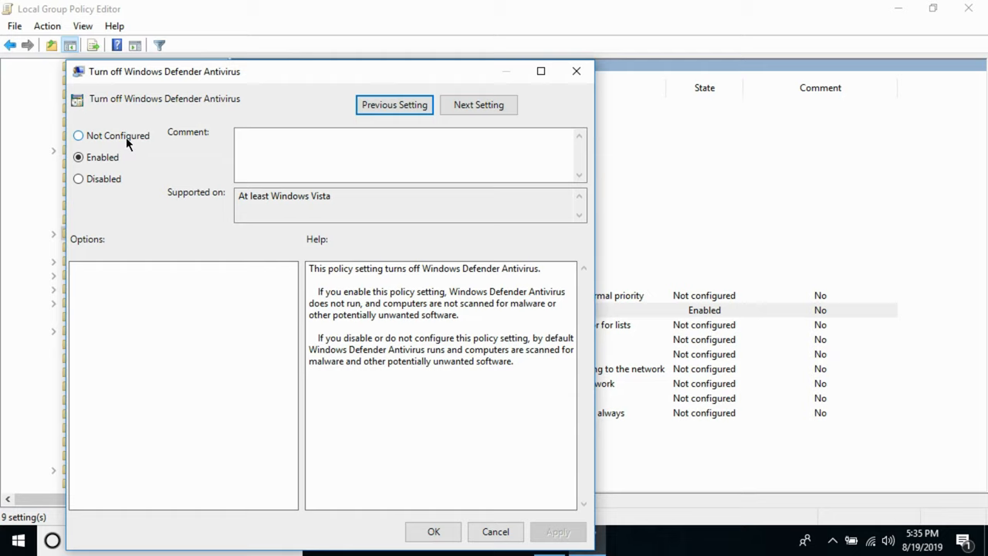
mouse_move(557, 532)
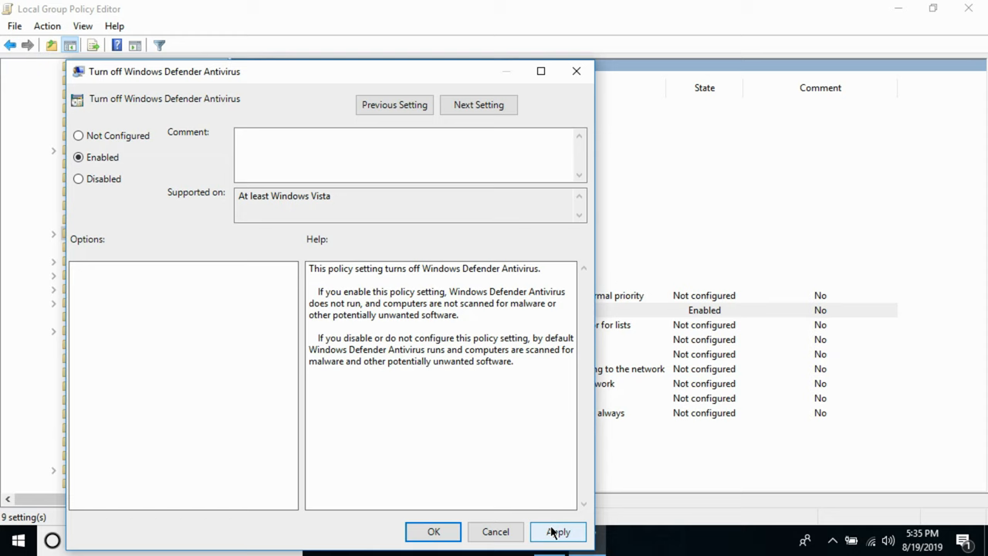